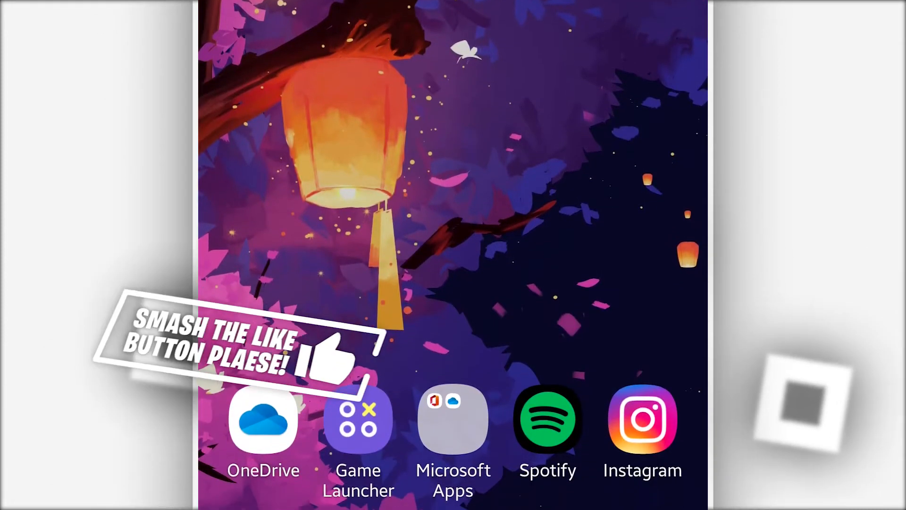
# Scroll the Play Store to reach the F1 VM Lite virtual android OS listing
pyautogui.scroll(-3)
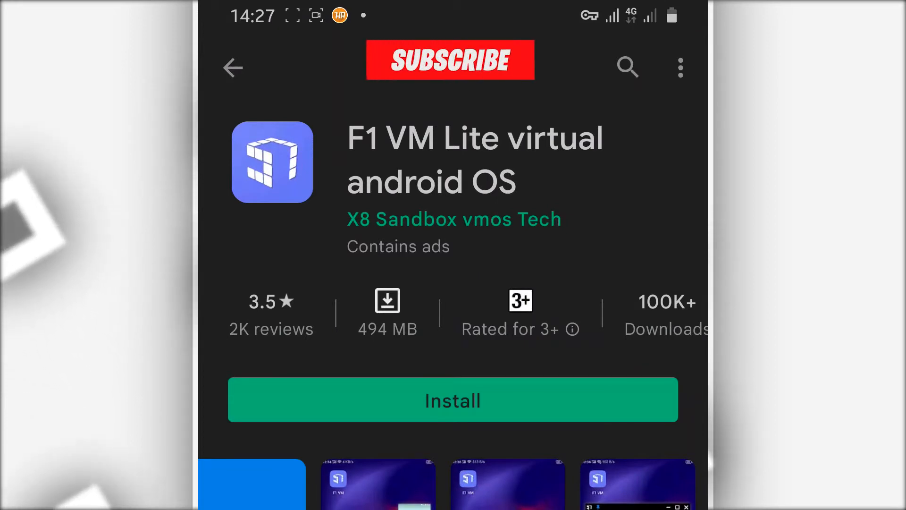
# Search Google Play for "f1 vm" and scroll the results showing F1 VM Lite
pyautogui.click(449, 59)
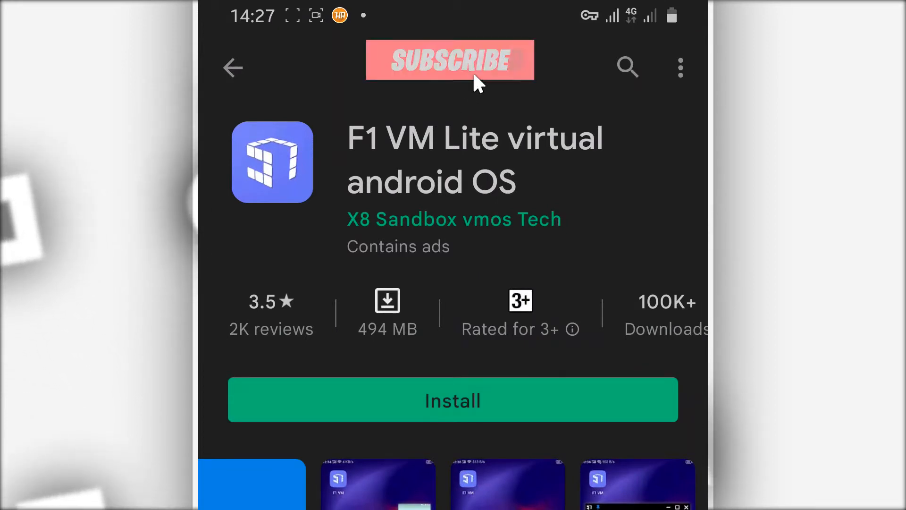
pyautogui.click(449, 60)
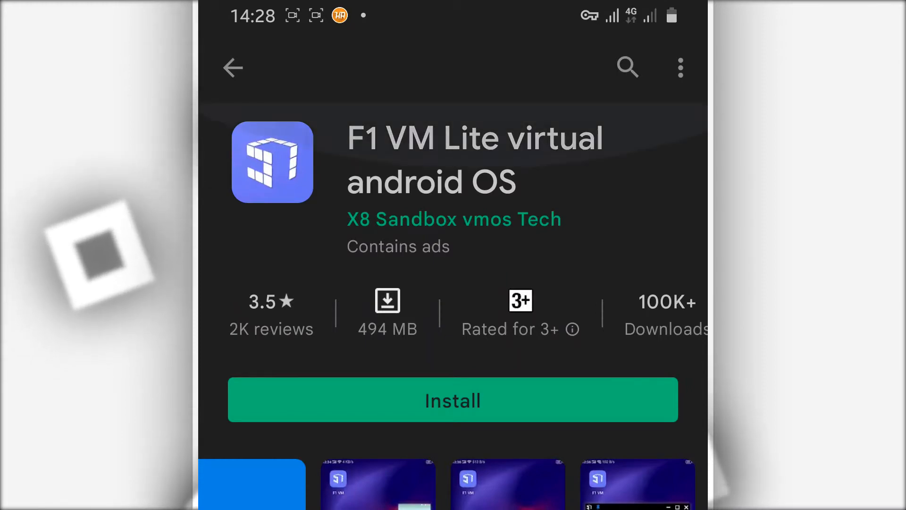
pyautogui.scroll(-3)
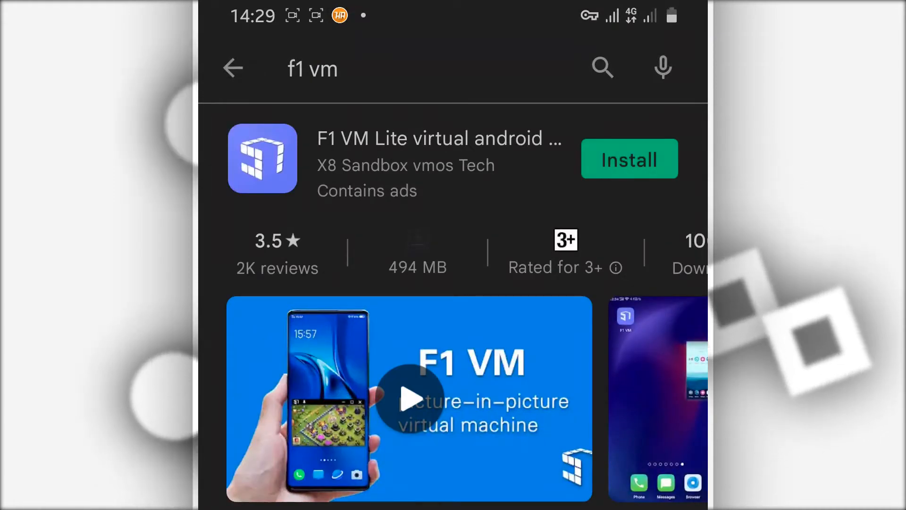
# Open the F1 VM Lite result and install it
pyautogui.click(630, 158)
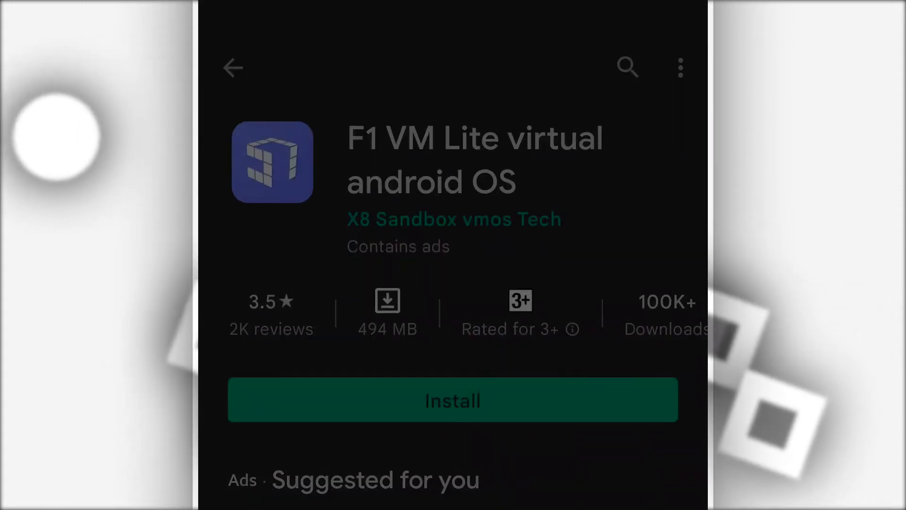
pyautogui.click(452, 401)
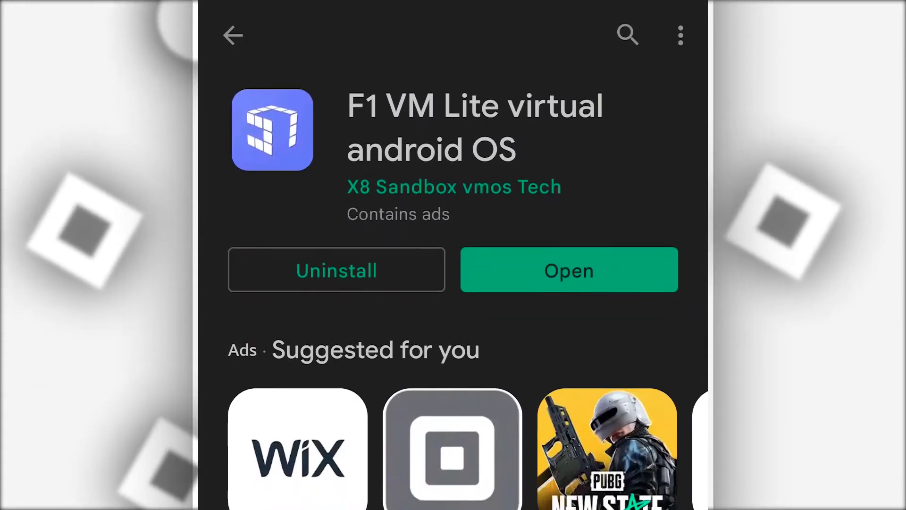
# Launch F1 VM Lite and agree to its terms of service and privacy policy
pyautogui.click(569, 269)
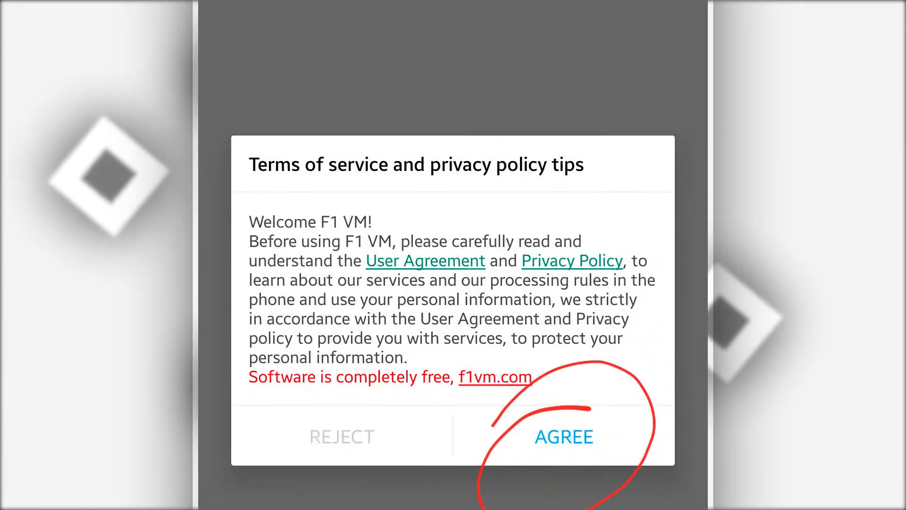
pyautogui.click(564, 436)
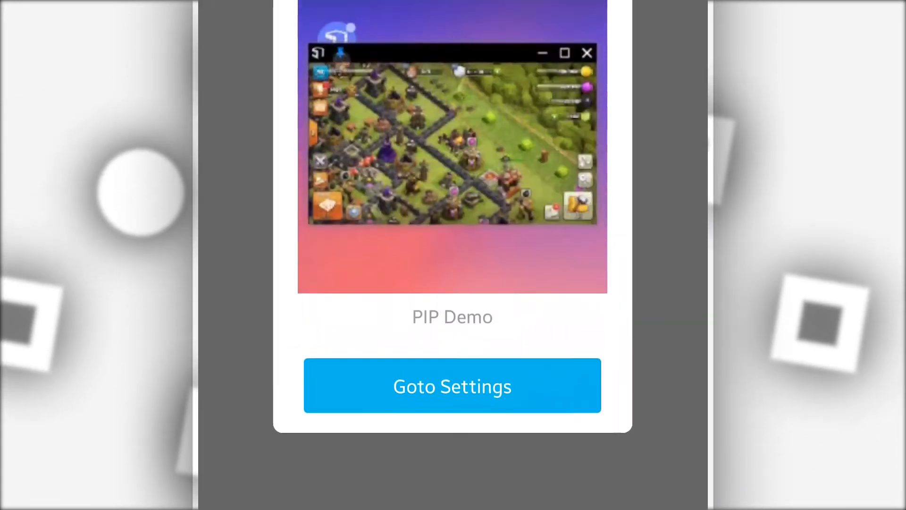
# Go to Settings from the Open PIP dialog to grant the overlay permission
pyautogui.click(452, 385)
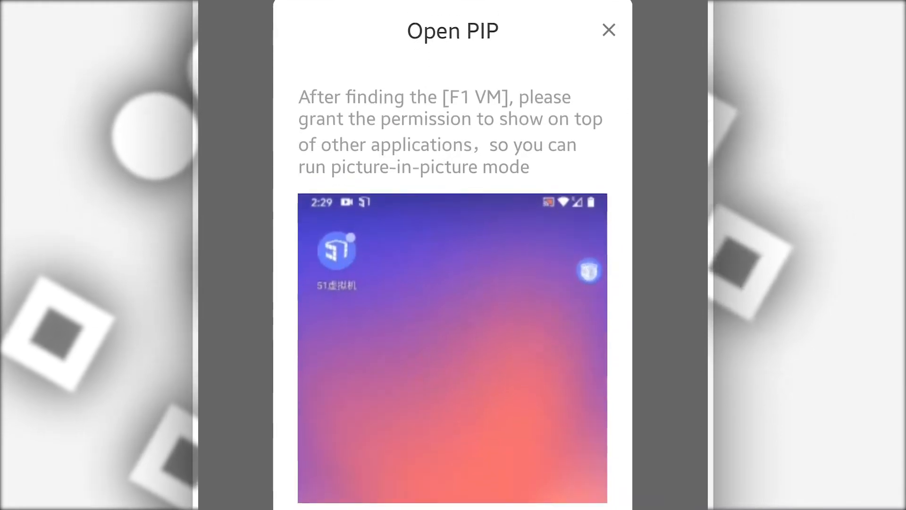
pyautogui.scroll(-3)
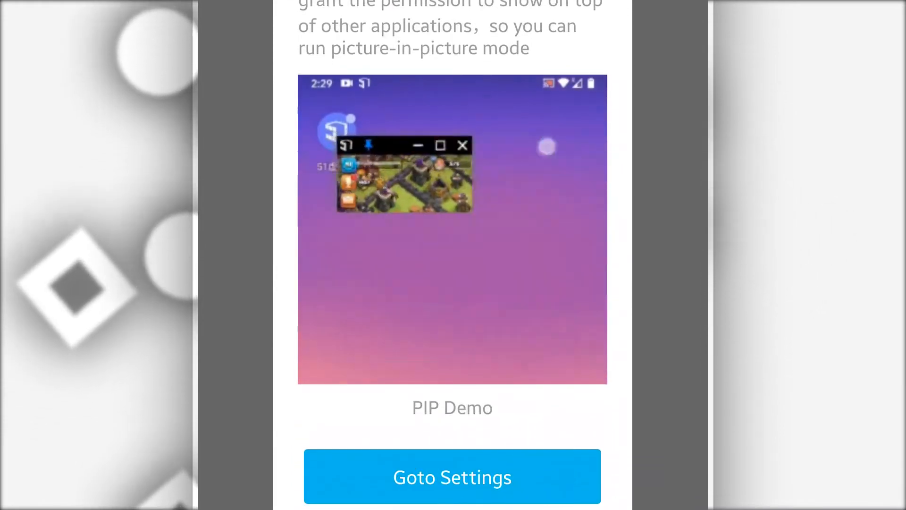
pyautogui.click(452, 477)
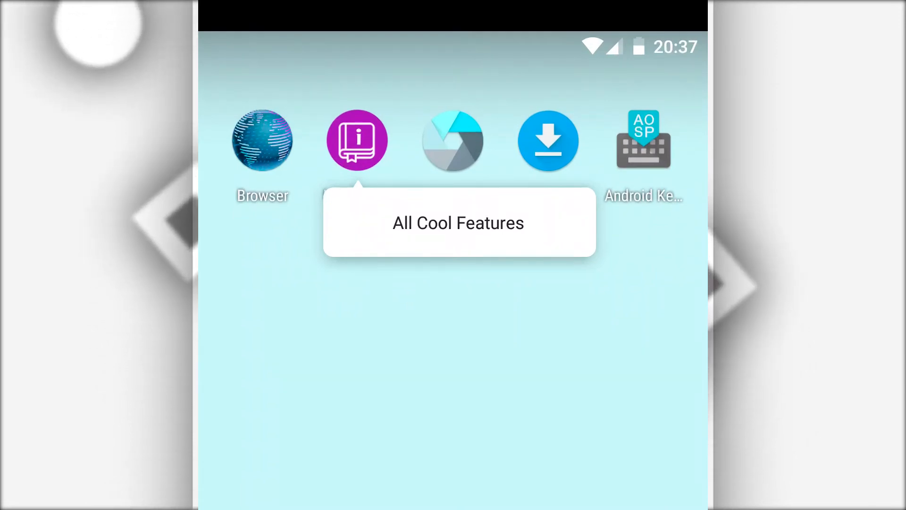
# Scroll the virtual Android settings down, then return to the virtual home screen
pyautogui.scroll(-3)
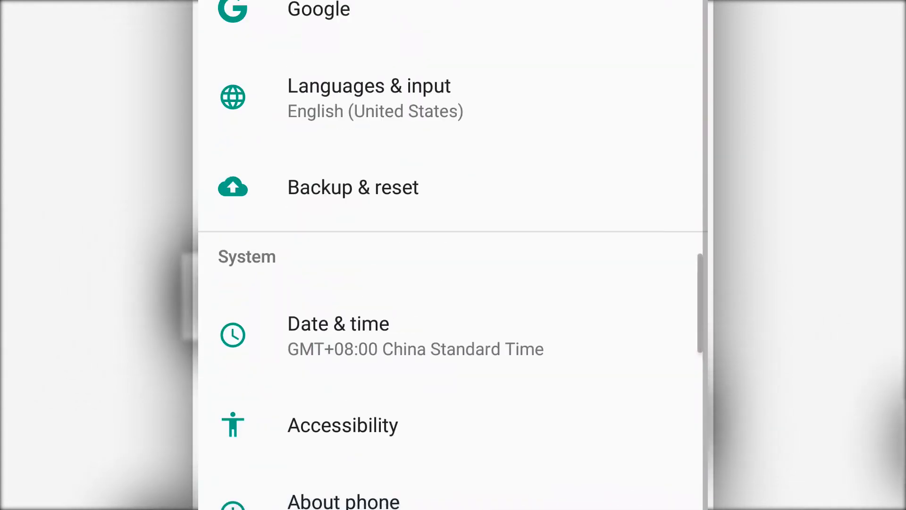
pyautogui.click(338, 508)
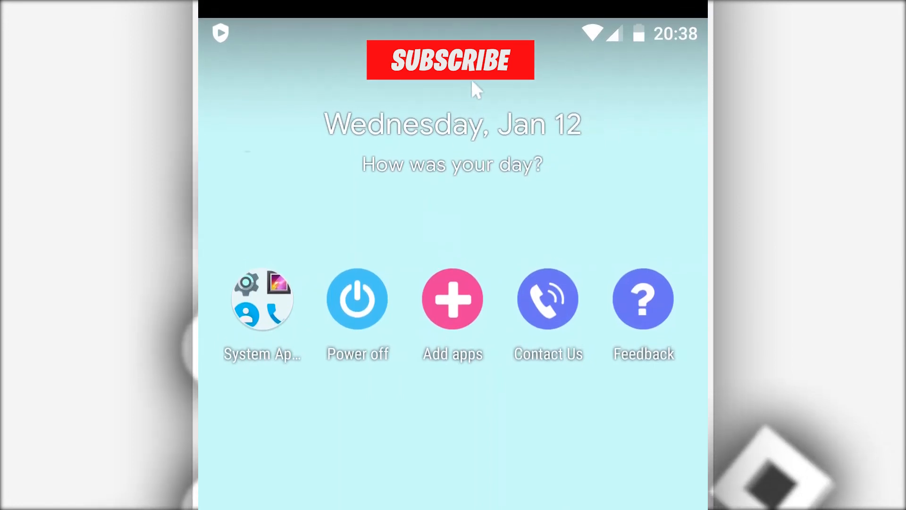
# Open Add apps from the virtual home screen and scroll the list of phone apps
pyautogui.click(450, 62)
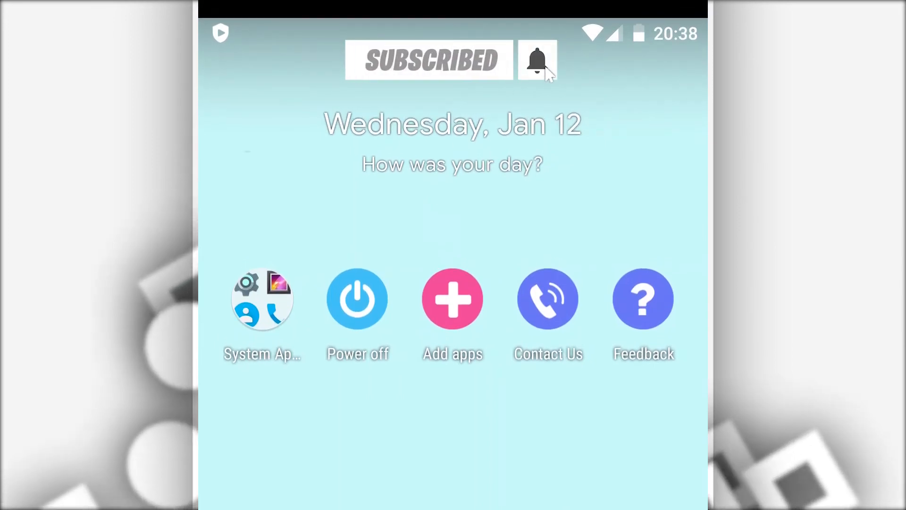
pyautogui.click(535, 61)
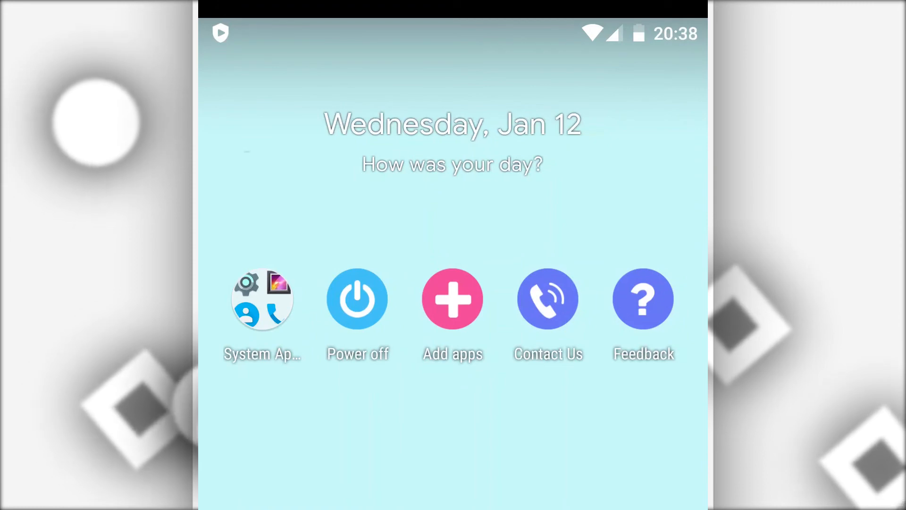
pyautogui.click(452, 299)
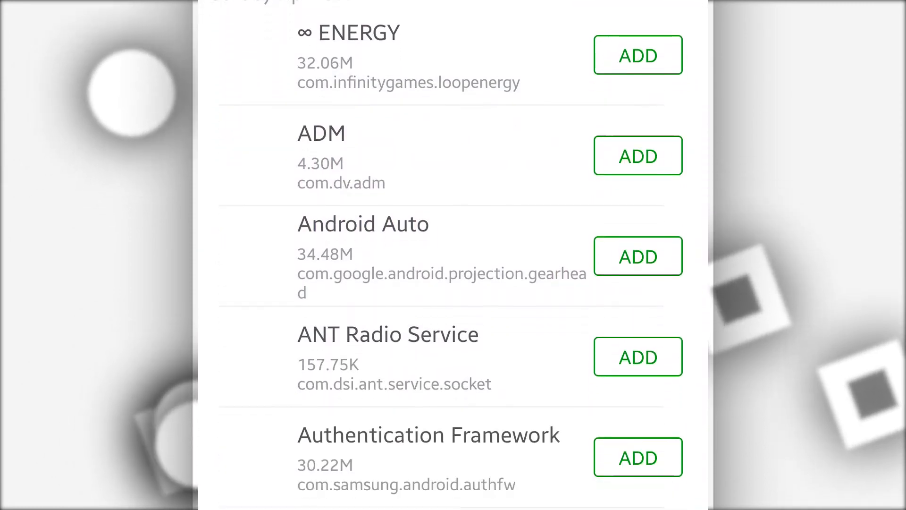
pyautogui.scroll(-3)
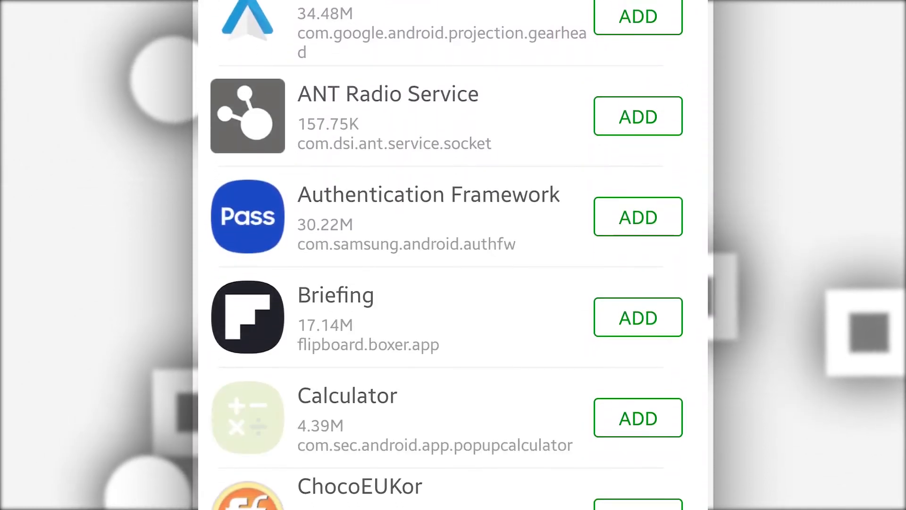